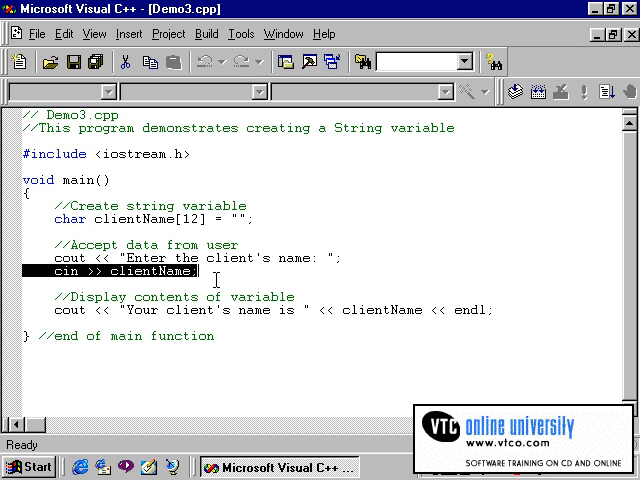
- Replace the cin >> clientName extraction with cin.getline(clientName,12)
click(95, 271)
text(.getline()
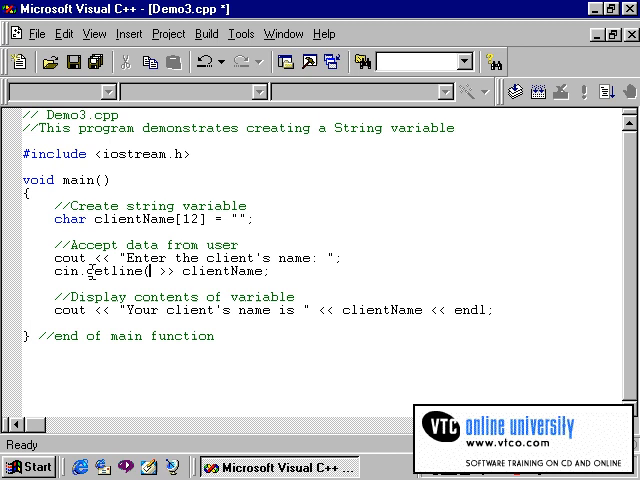
text(cl)
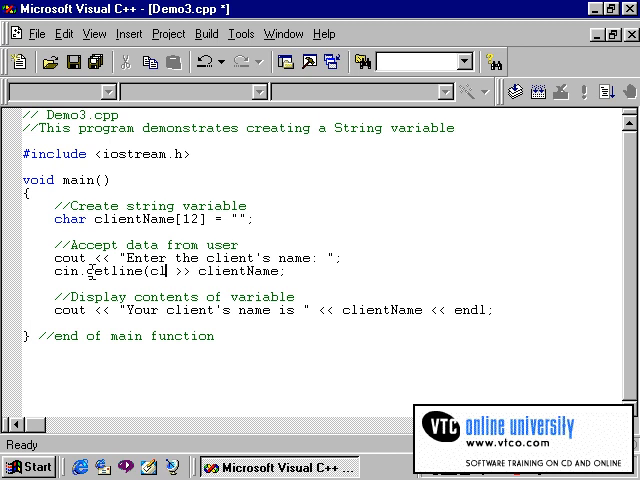
text(clientName)
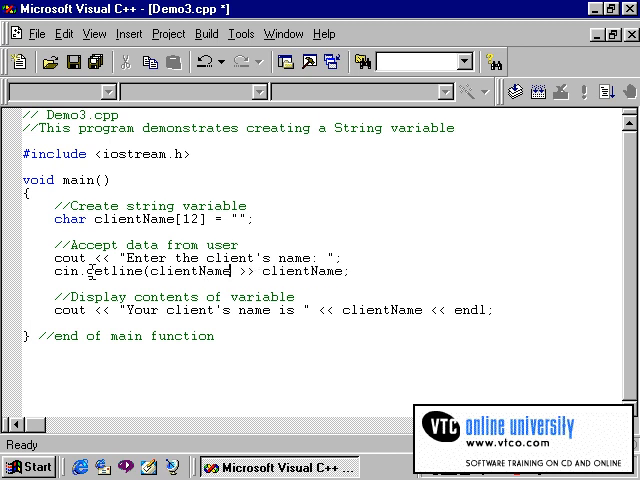
text(,)
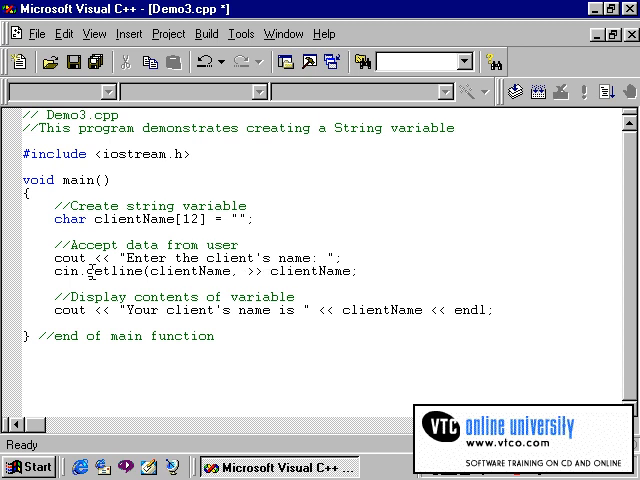
click(238, 271)
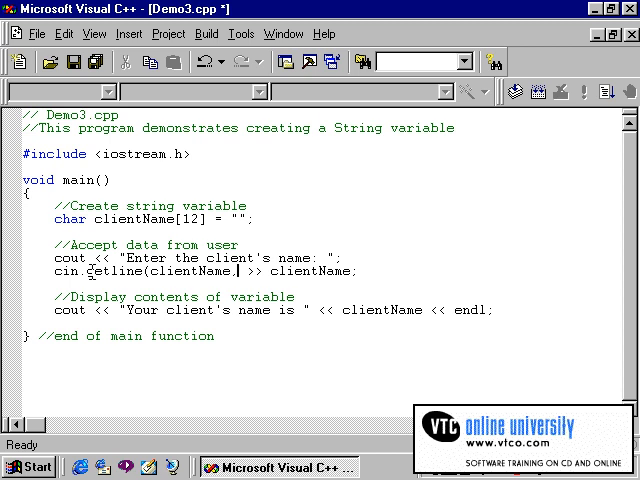
text(,12))
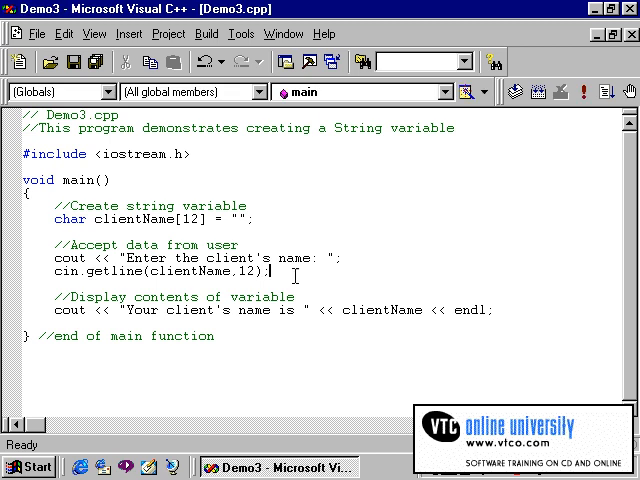
- Build Demo3.exe, run it, and enter 'John Smith' so the full name is echoed
click(207, 33)
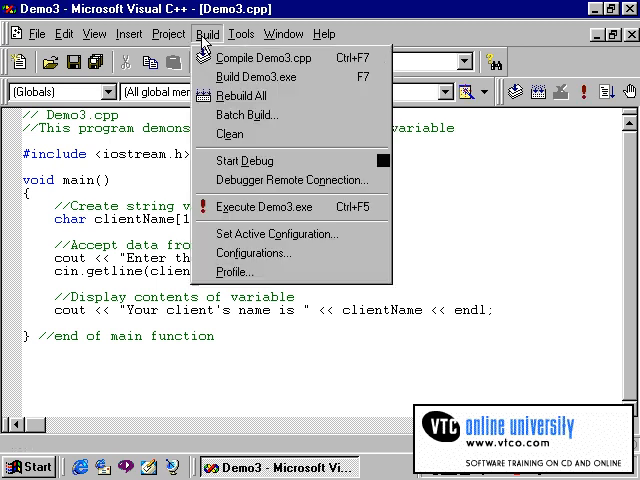
click(256, 76)
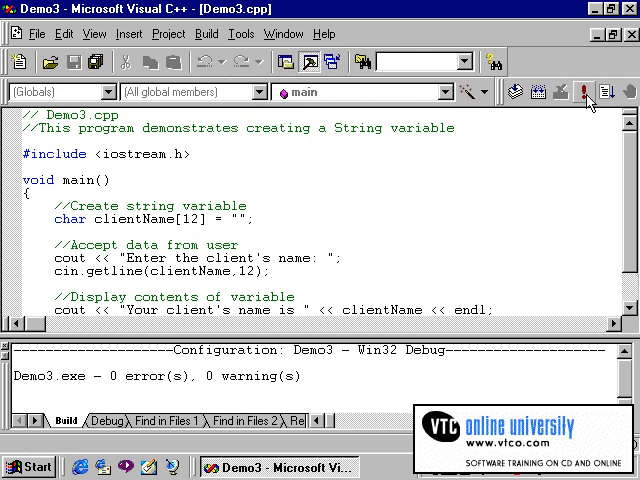
mouse_move(585, 91)
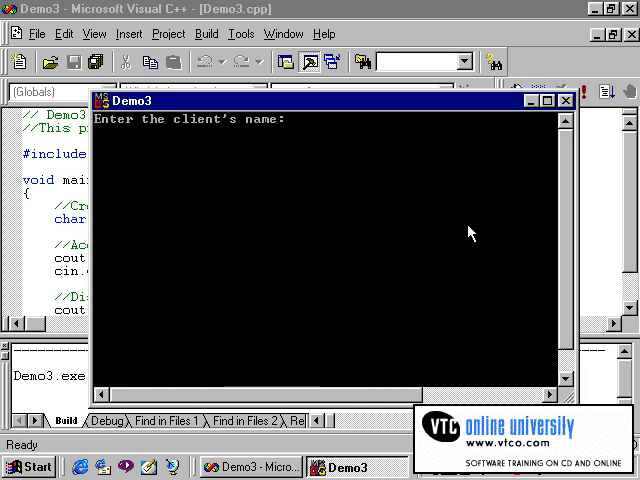
text(John S)
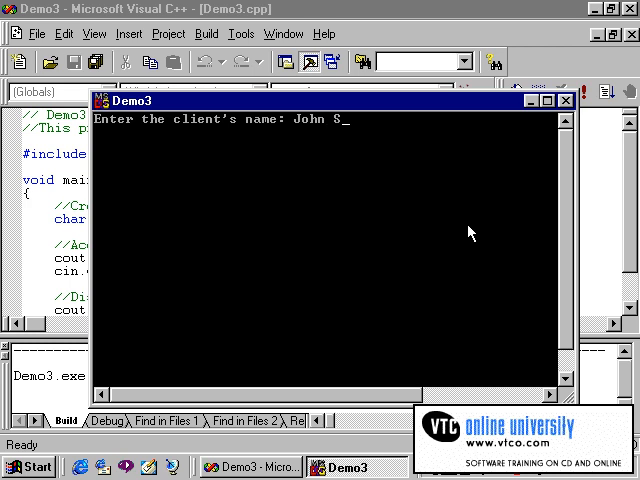
text(mith)
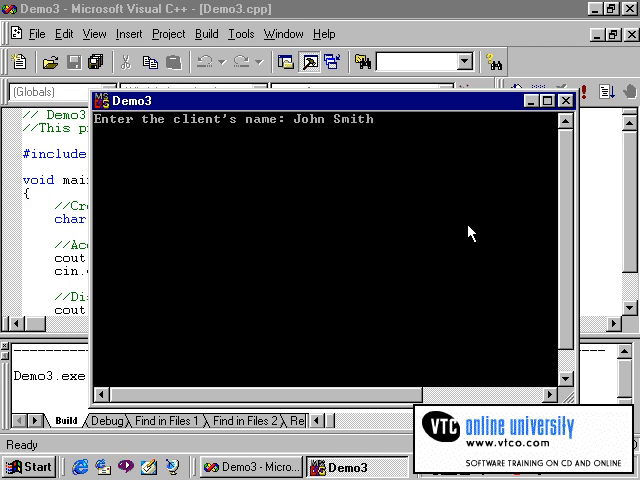
key(Return)
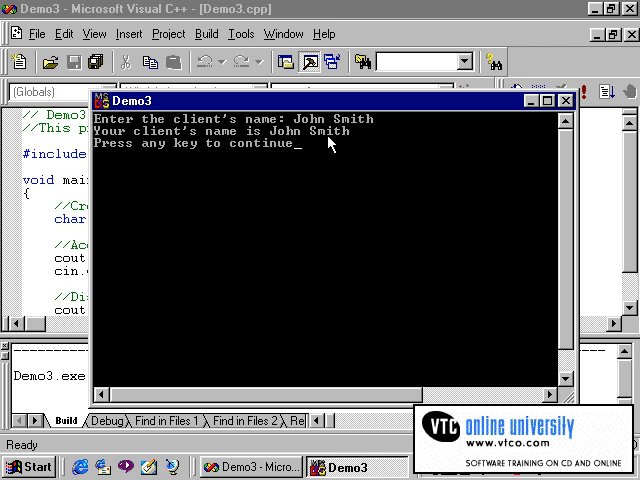
mouse_move(340, 160)
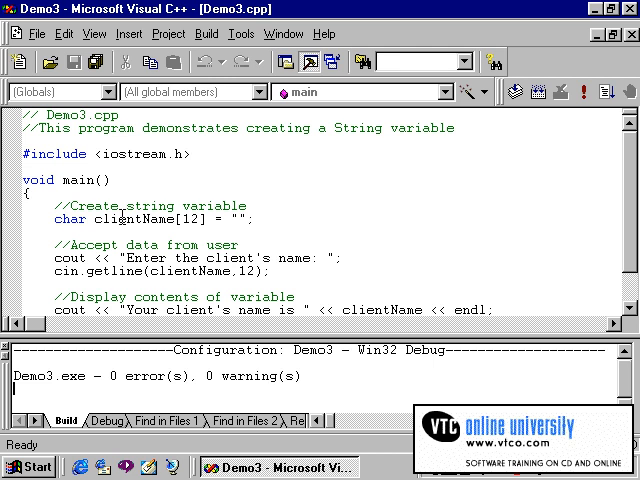
- Select the cin.getline(clientName,12) statement line
double_click(60, 272)
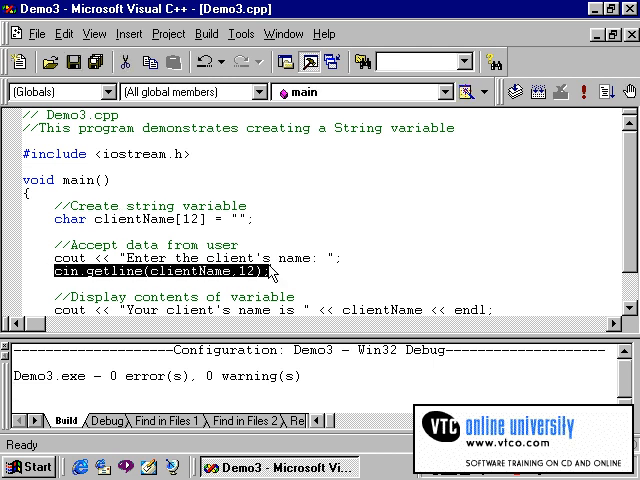
mouse_move(415, 275)
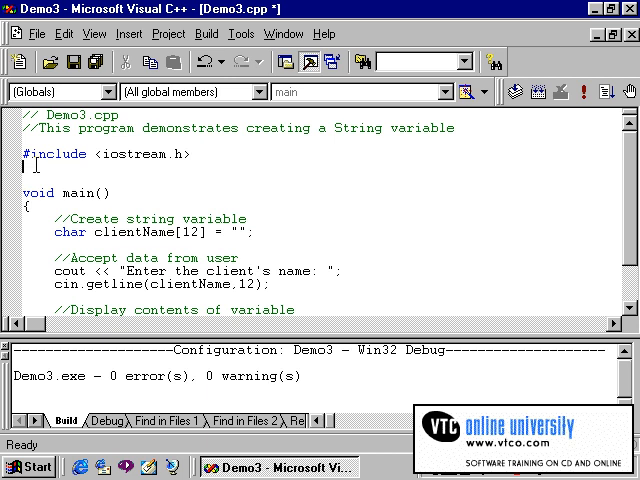
- Add #include <string.h> on the line below the iostream include
text(#)
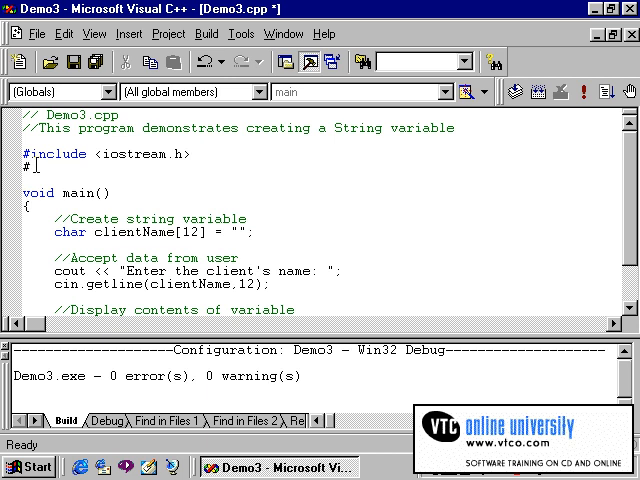
text(includ)
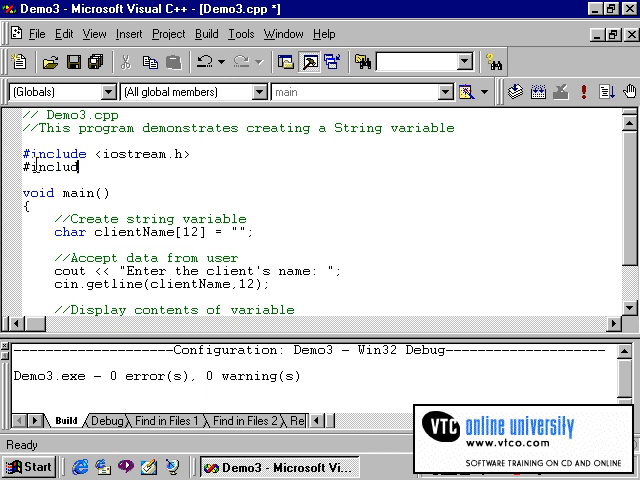
text(e <string.h>)
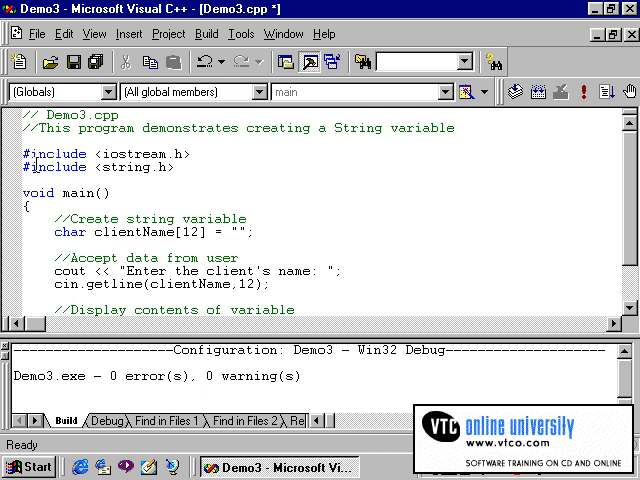
click(175, 167)
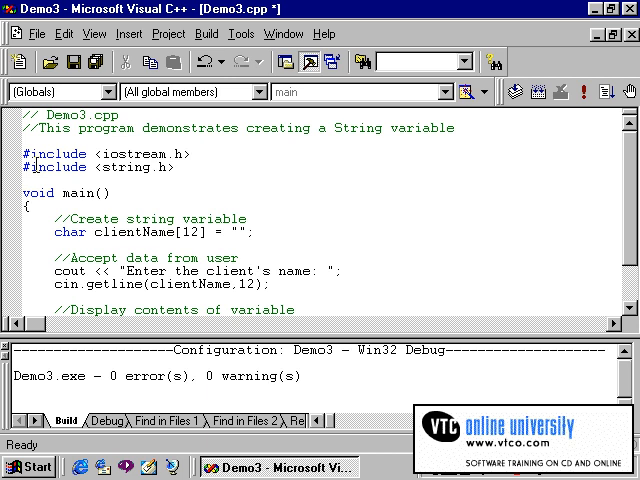
click(175, 167)
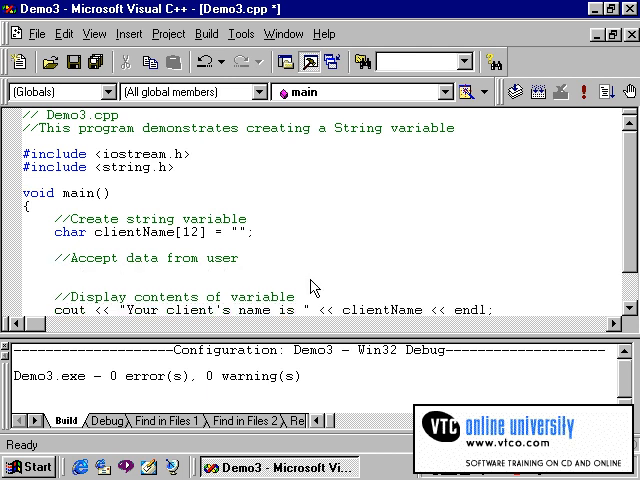
- Write strcpy(clientName,"John Smith") on the line under the accept-data comment
click(57, 271)
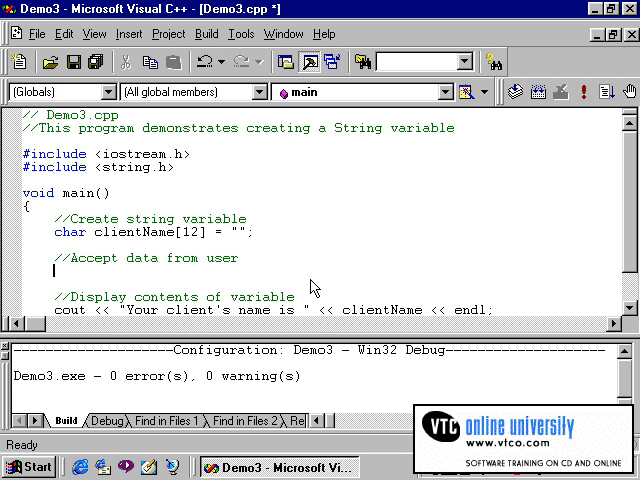
text(strcpy)
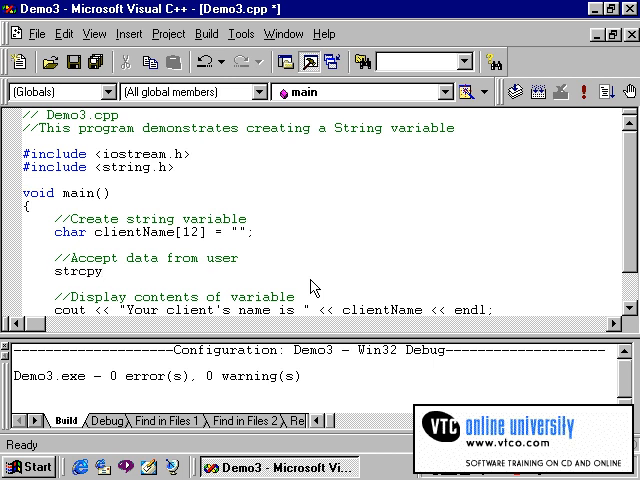
click(102, 271)
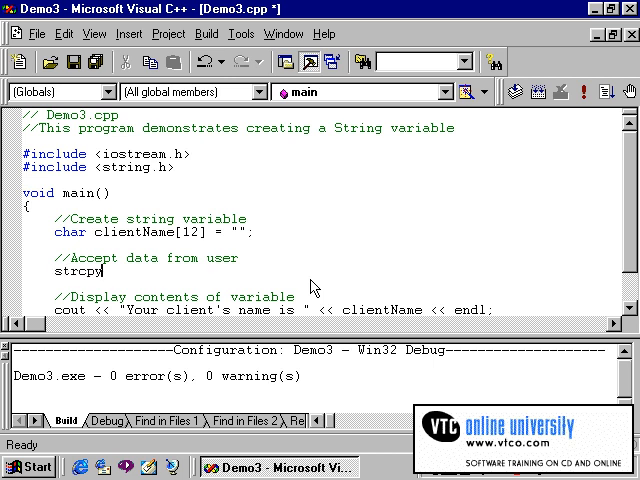
text(()
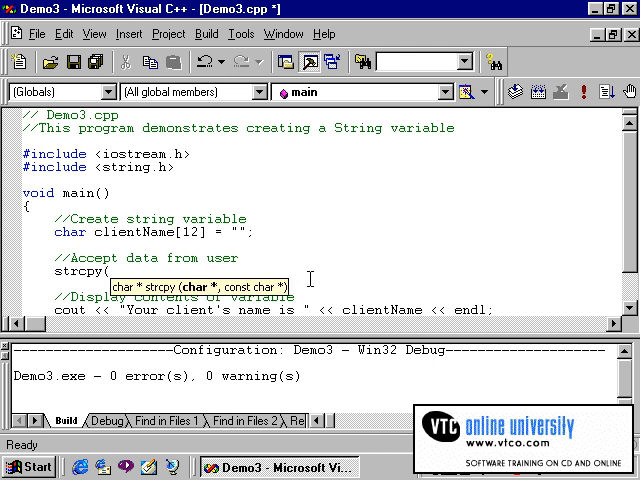
text(clientName)
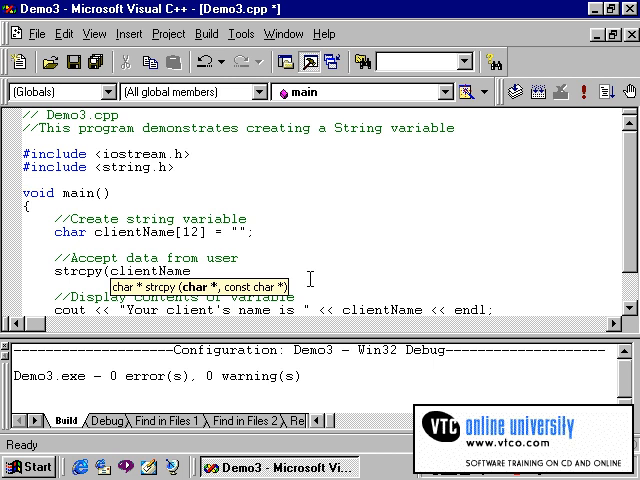
text(,)
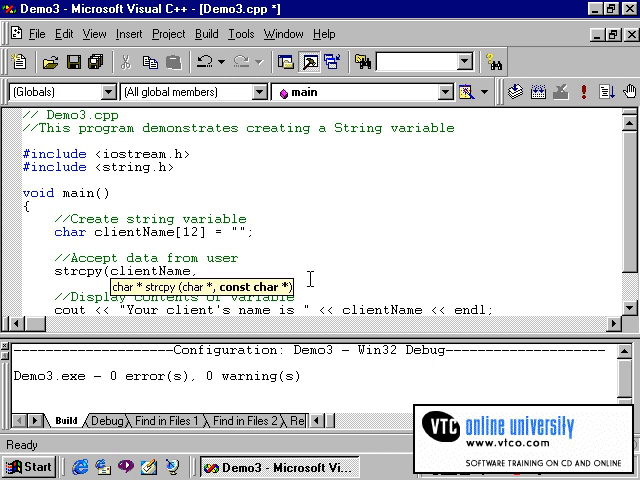
text(")
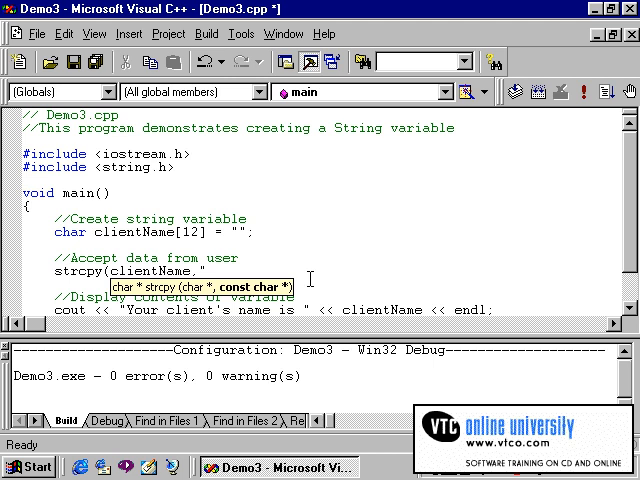
text(Joh)
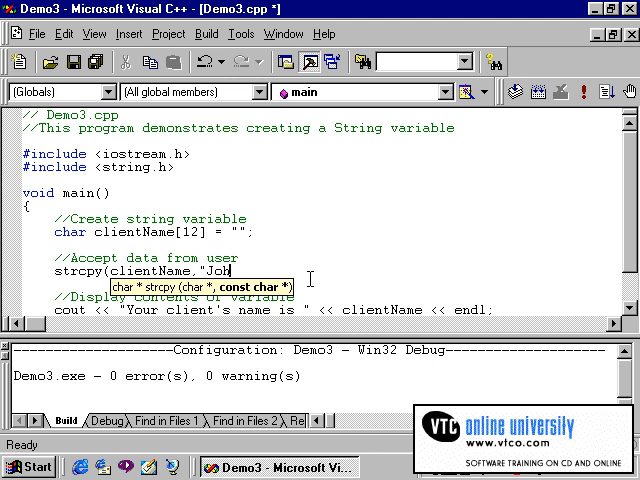
text(n Smith");)
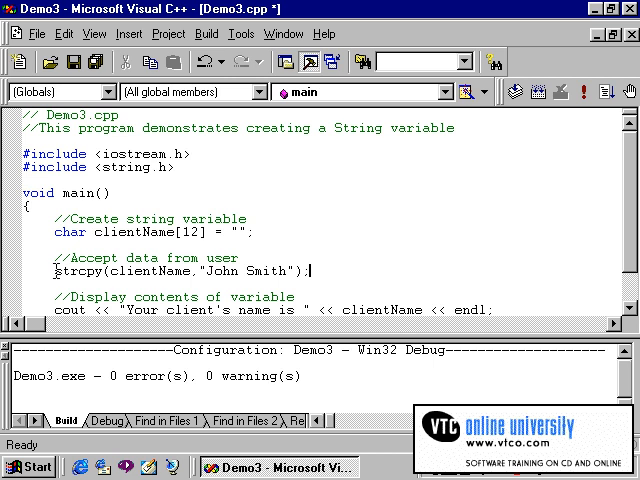
double_click(64, 271)
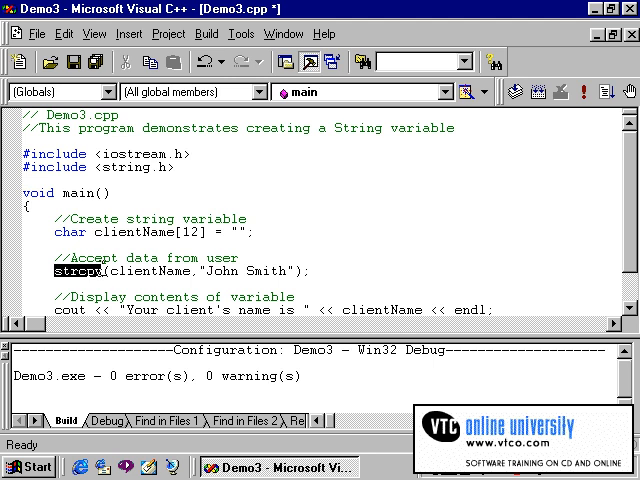
mouse_move(356, 270)
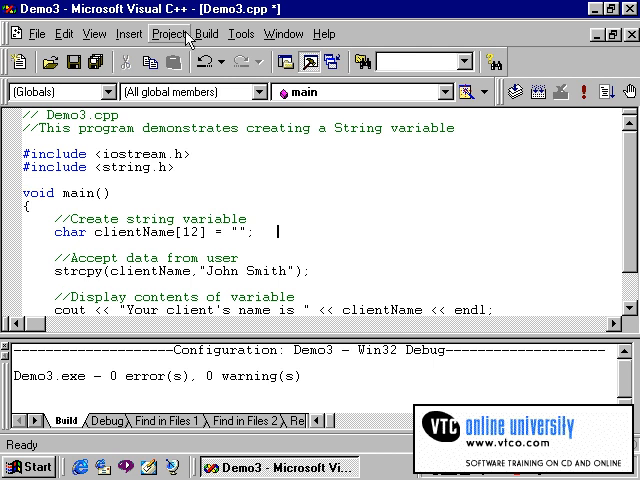
- Rebuild Demo3.exe and run it to print "Your client's name is John Smith"
click(206, 33)
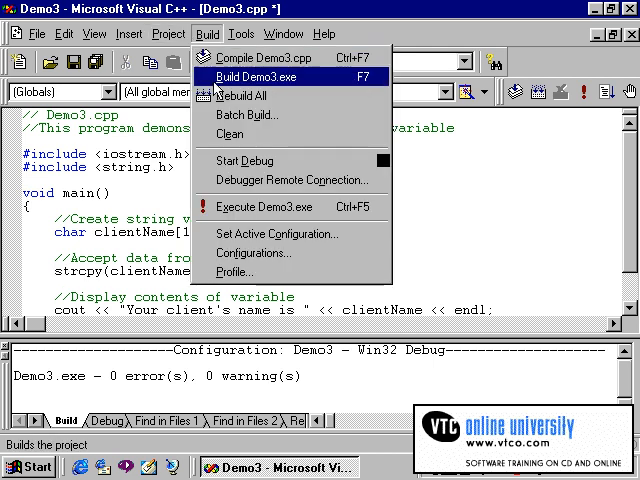
click(243, 75)
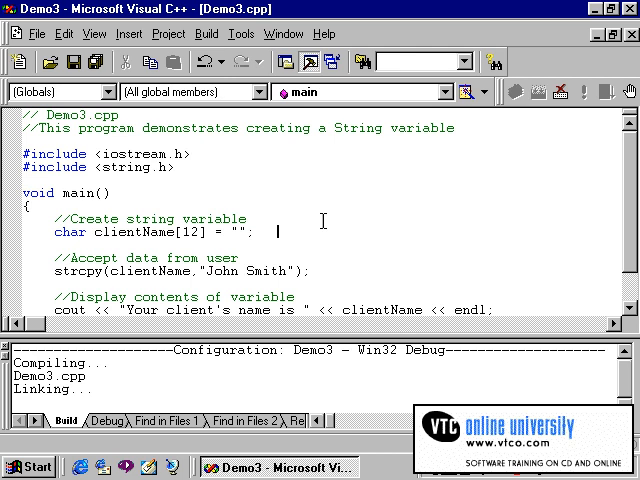
click(585, 91)
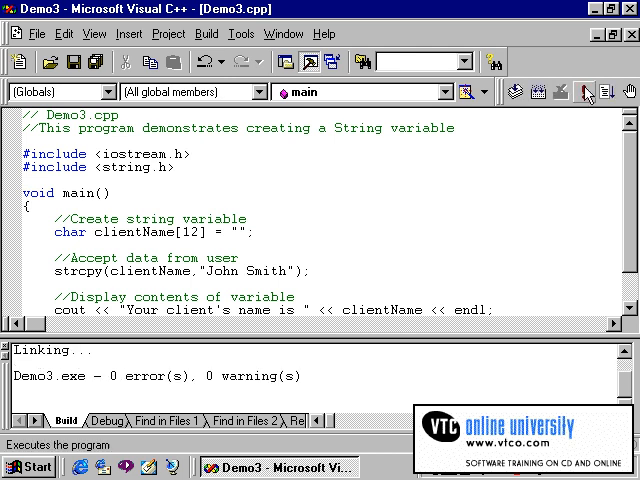
click(588, 93)
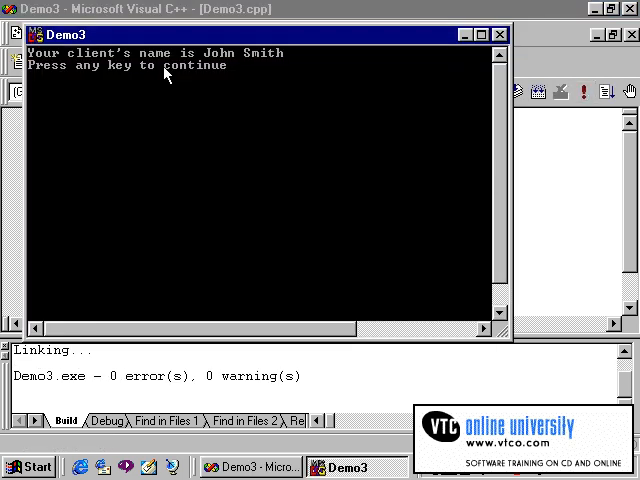
mouse_move(240, 65)
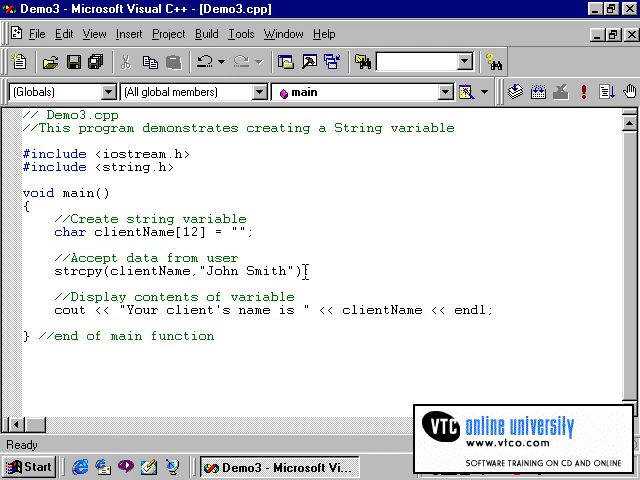
click(278, 234)
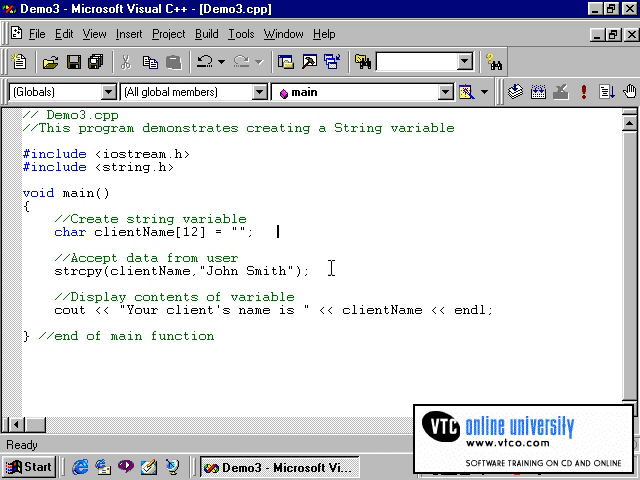
mouse_move(196, 267)
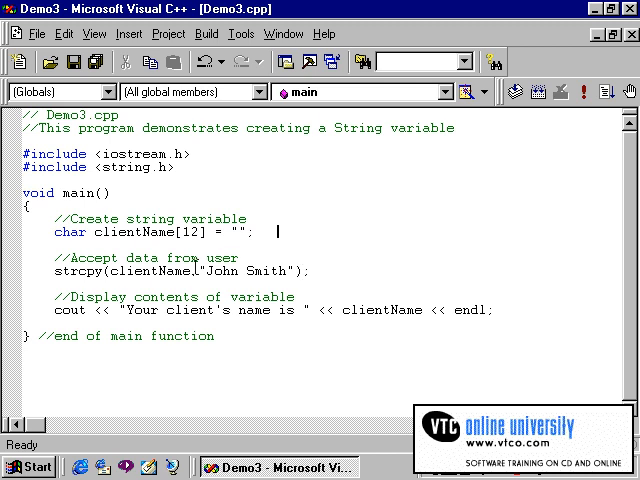